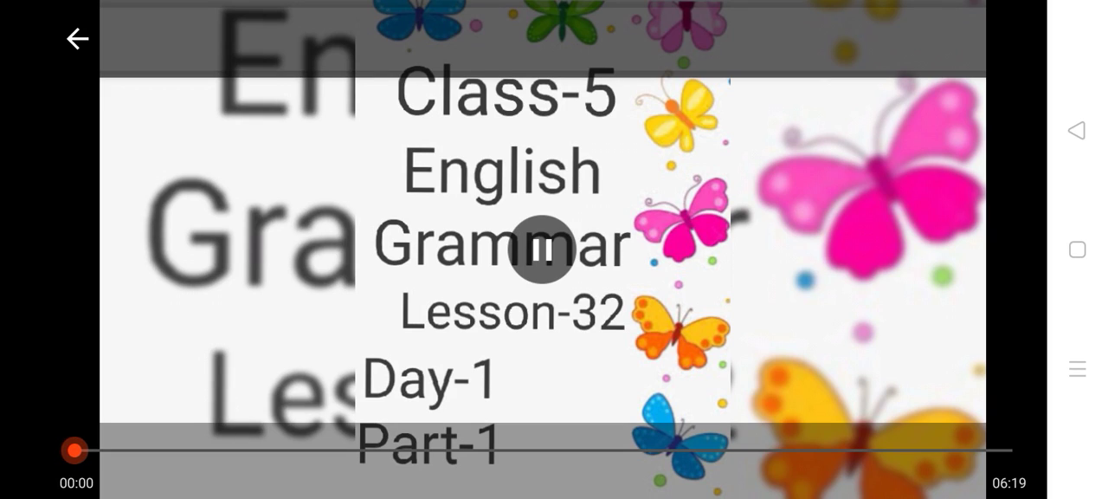
{"action": "left_click", "coordinate": [543, 249]}
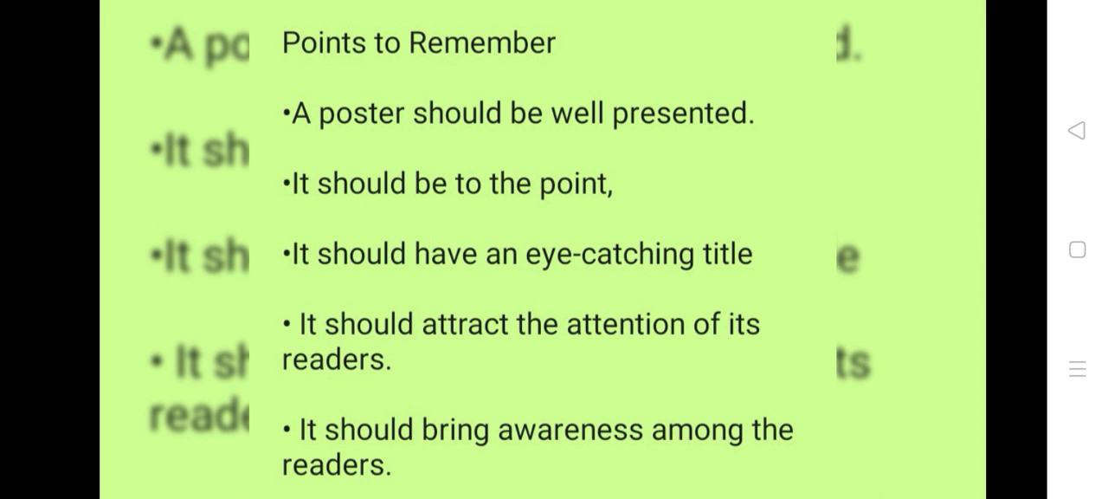
{"action": "scroll", "scroll_direction": "down", "scroll_amount": 3}
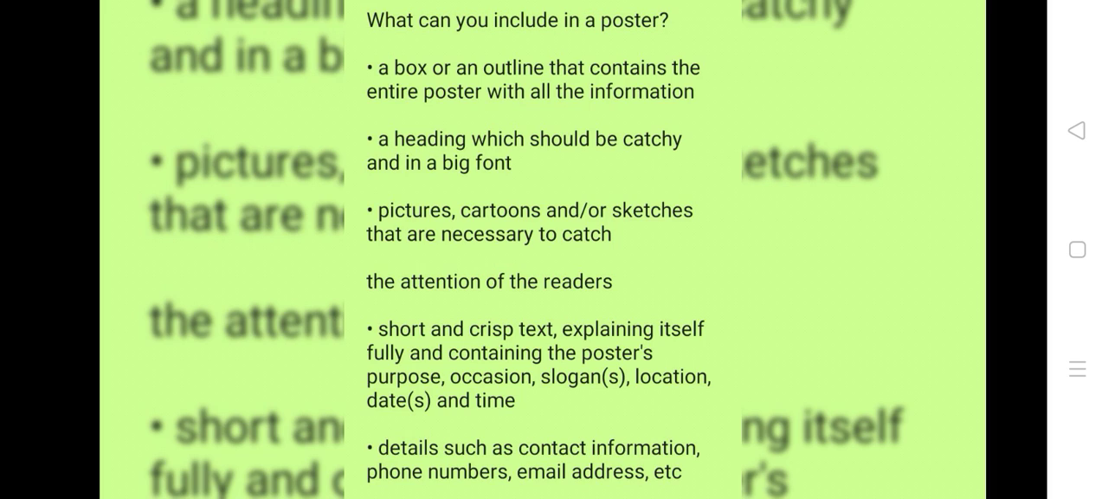